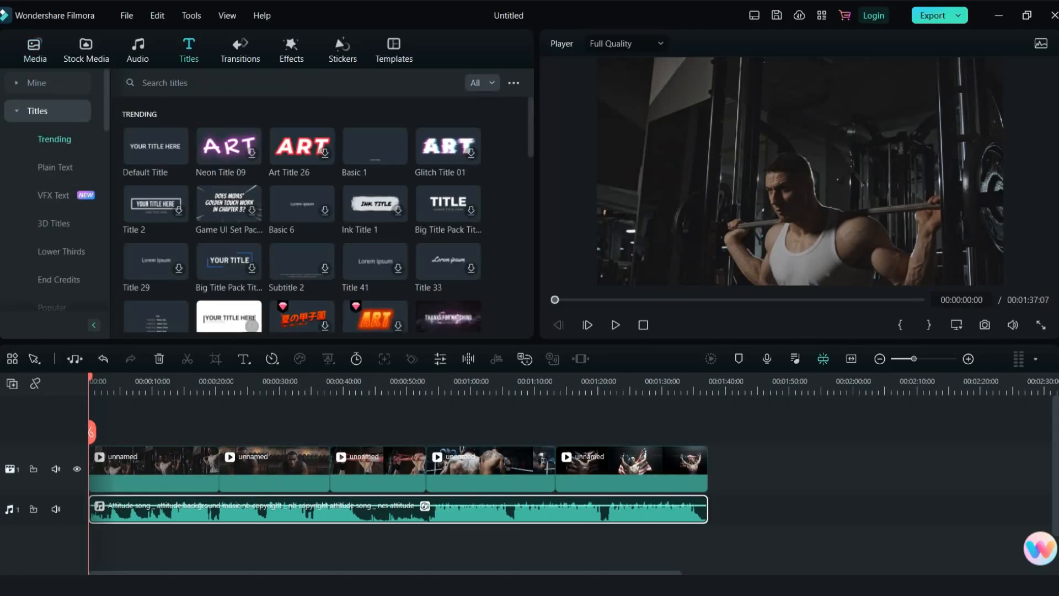
Add the Fire Epic Trailer VFX title at 0s and trim it to about 00:00:05:11
{"action": "left_click", "coordinate": [53, 195]}
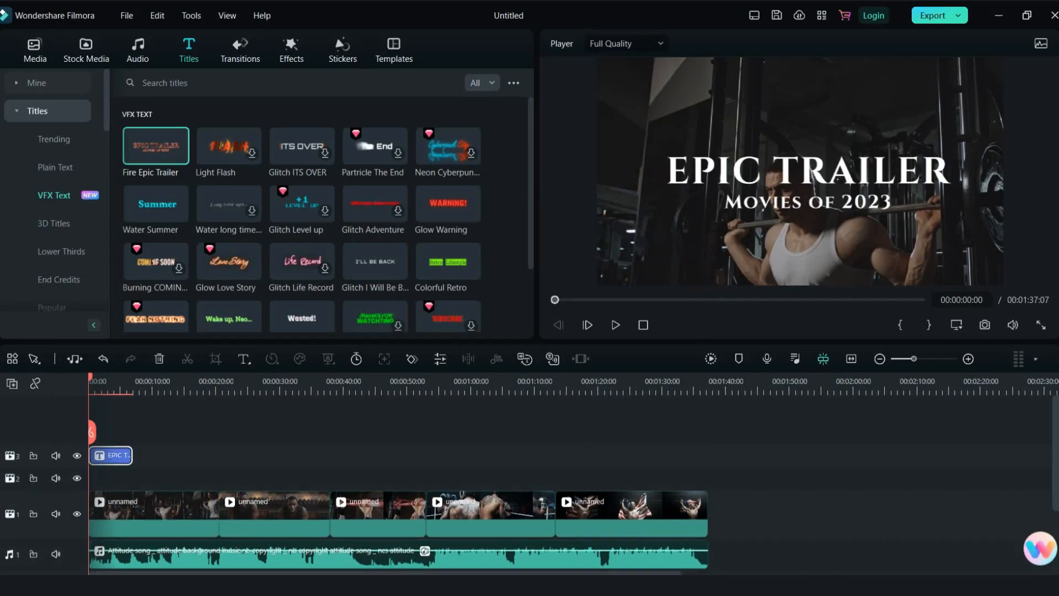
{"action": "left_click", "coordinate": [613, 324]}
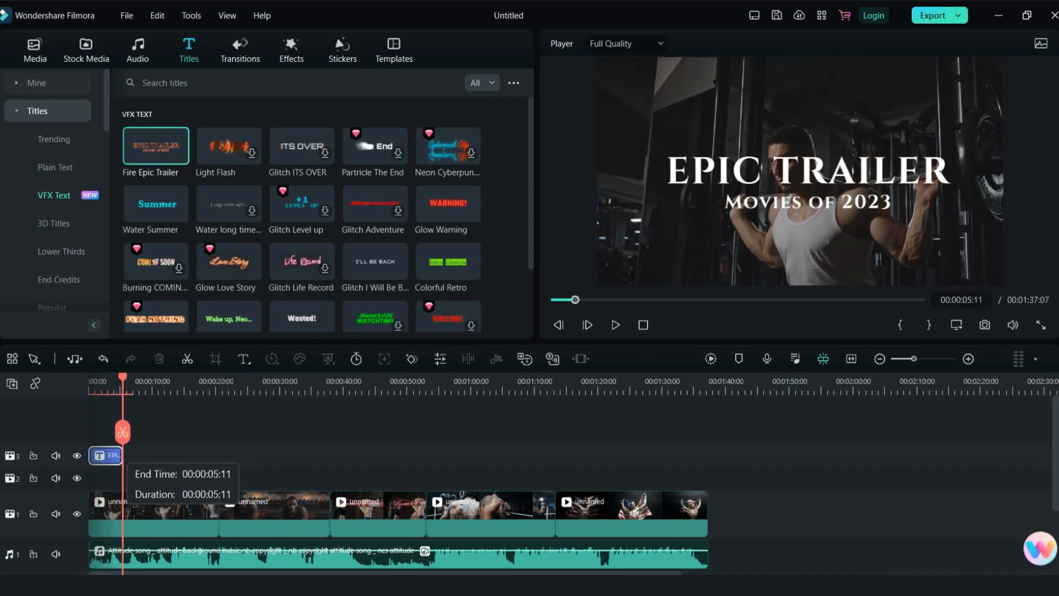
{"action": "left_click", "coordinate": [291, 48]}
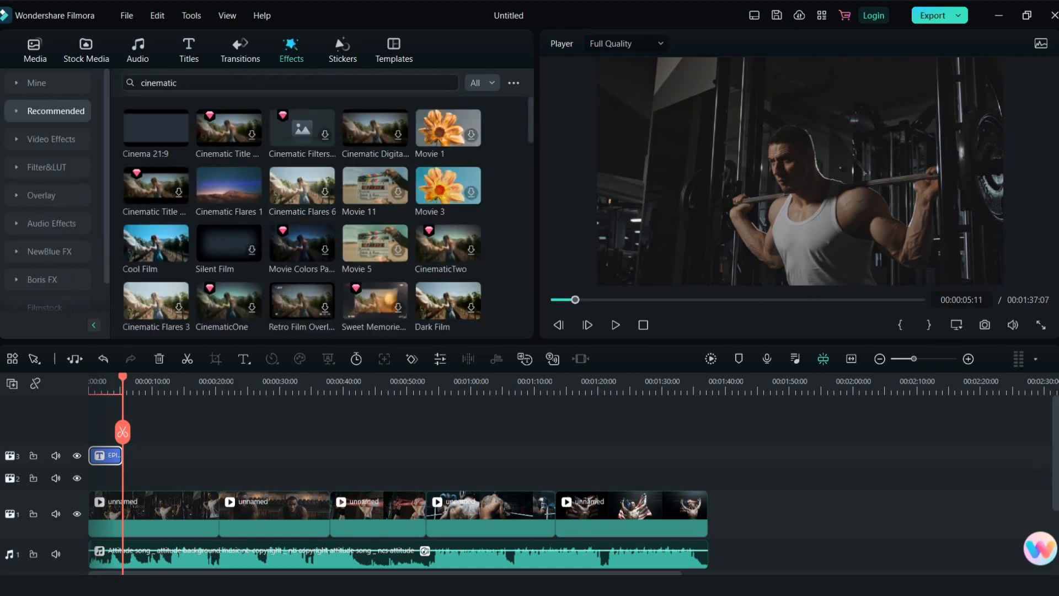
Add the Cinema 21:9 overlay on a new track and two audio-driven glitch effects over the opening
{"action": "left_click", "coordinate": [155, 128]}
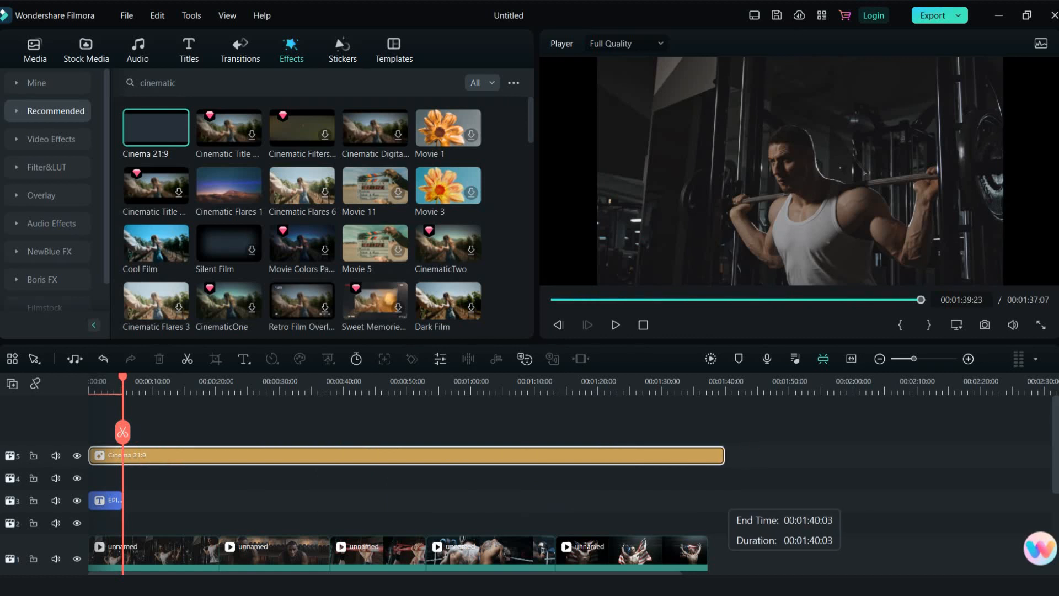
{"action": "left_click", "coordinate": [48, 223]}
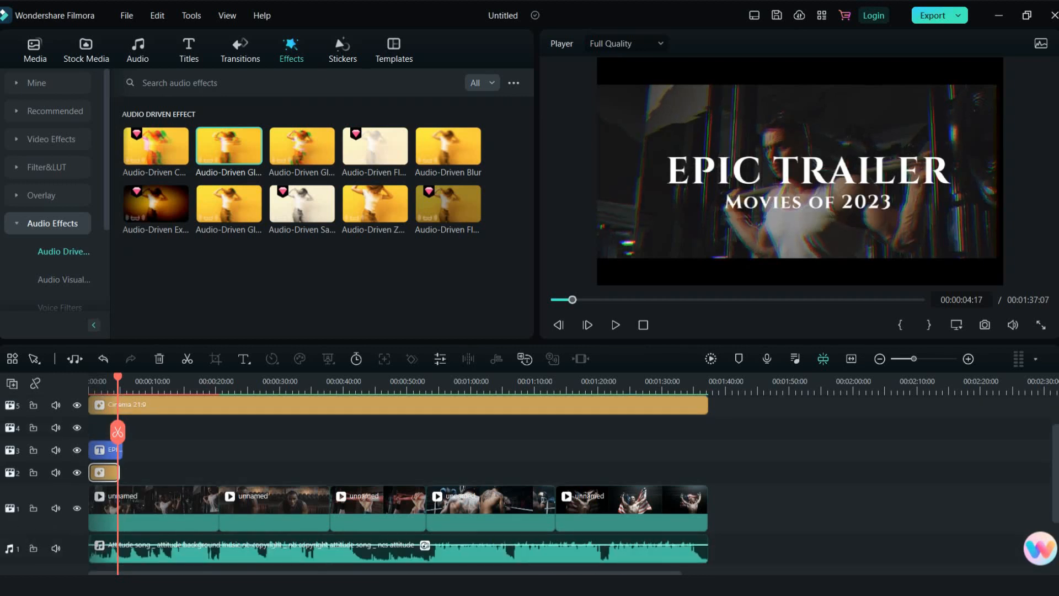
{"action": "left_click", "coordinate": [615, 324]}
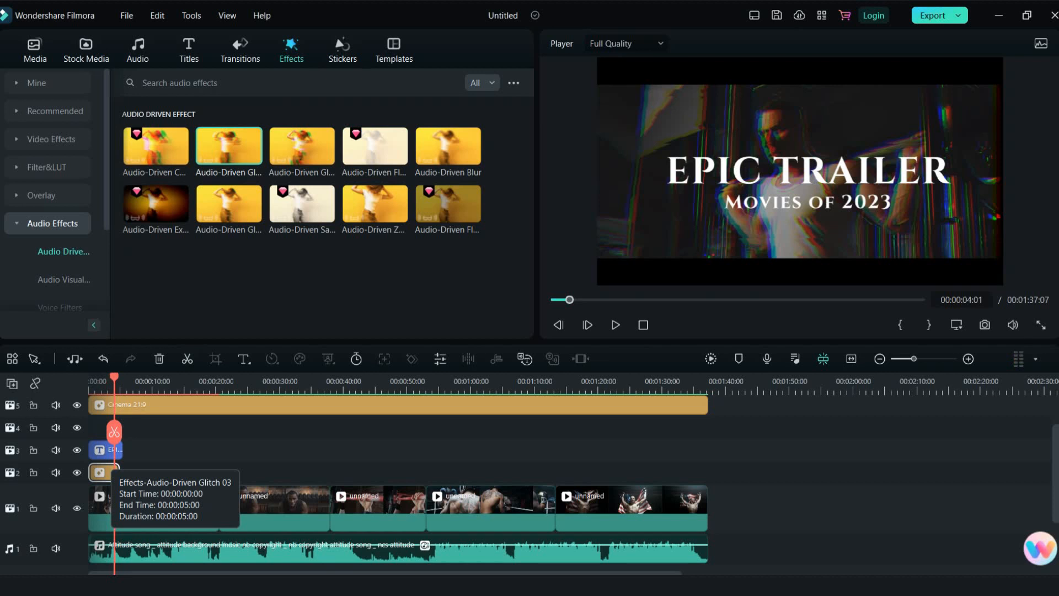
{"action": "left_click", "coordinate": [615, 324]}
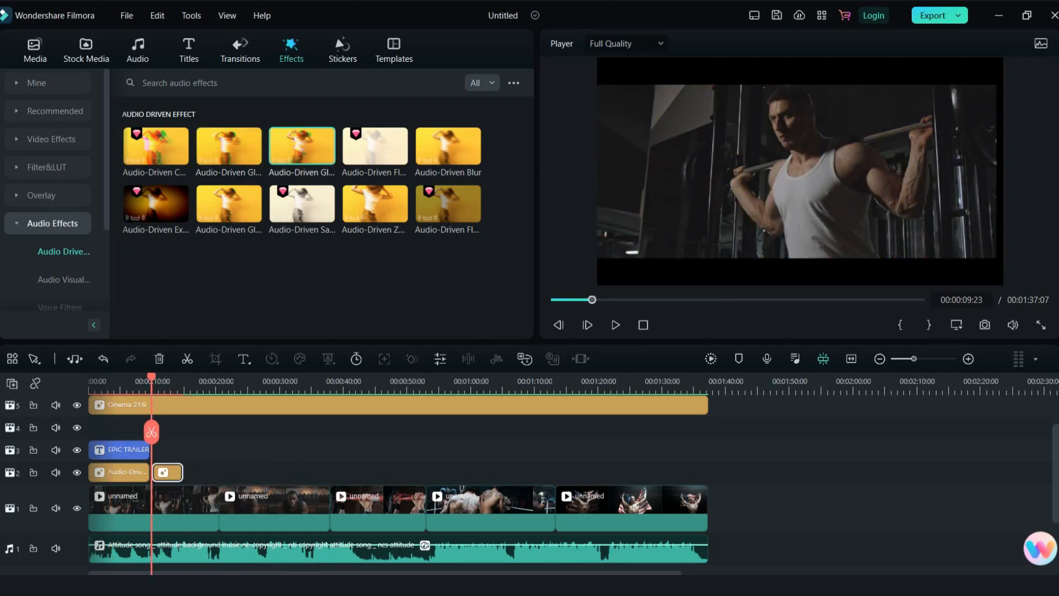
Set the second Audio-Driven Glitch effect's threshold_min to 0.05 and confirm
{"action": "left_click", "coordinate": [188, 48]}
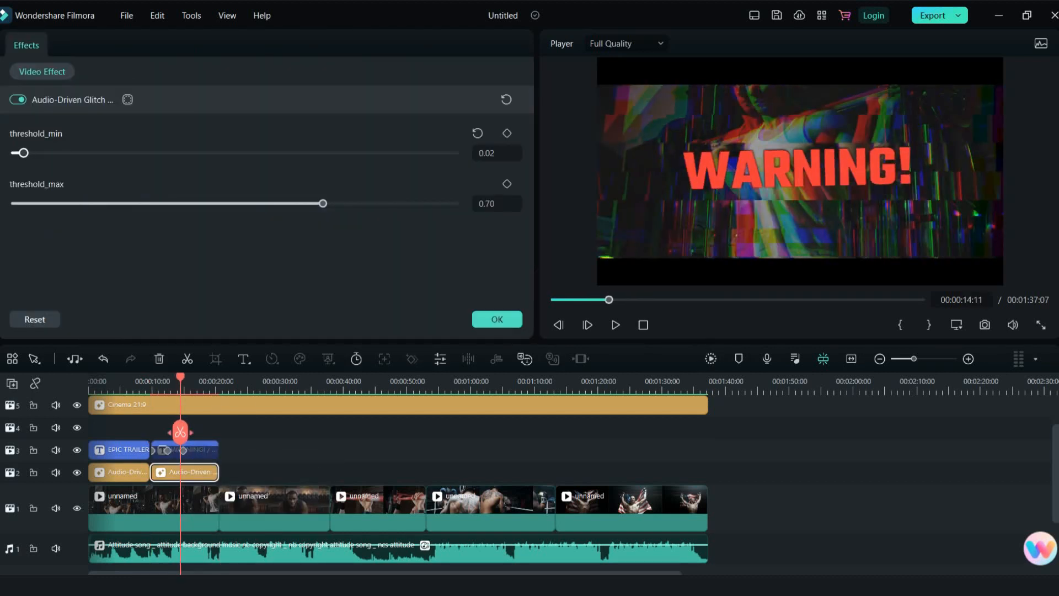
{"action": "left_click_drag", "start_coordinate": [21, 152], "coordinate": [43, 152]}
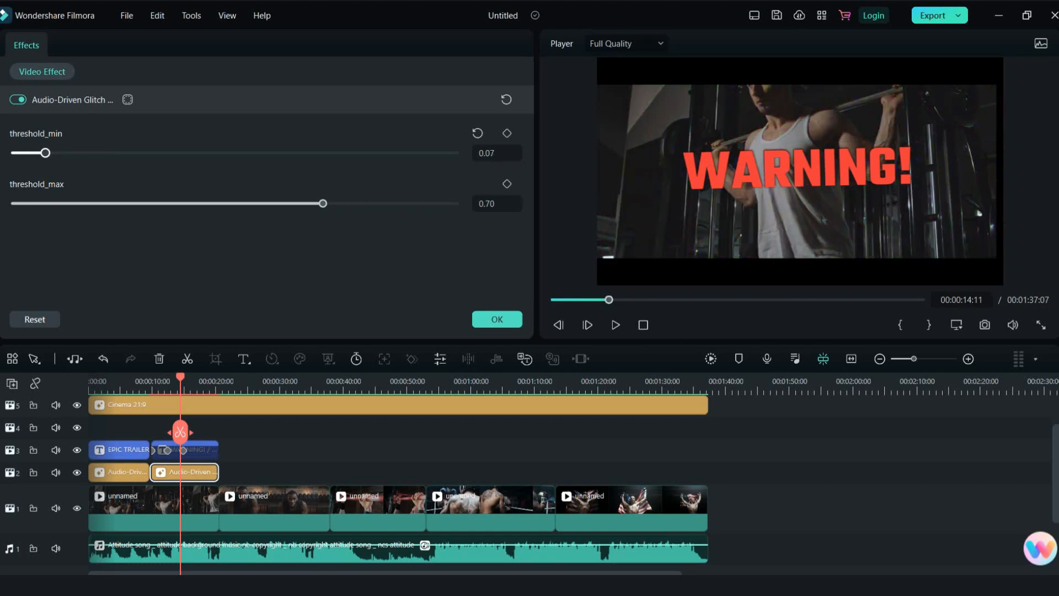
{"action": "left_click_drag", "start_coordinate": [48, 152], "coordinate": [39, 153]}
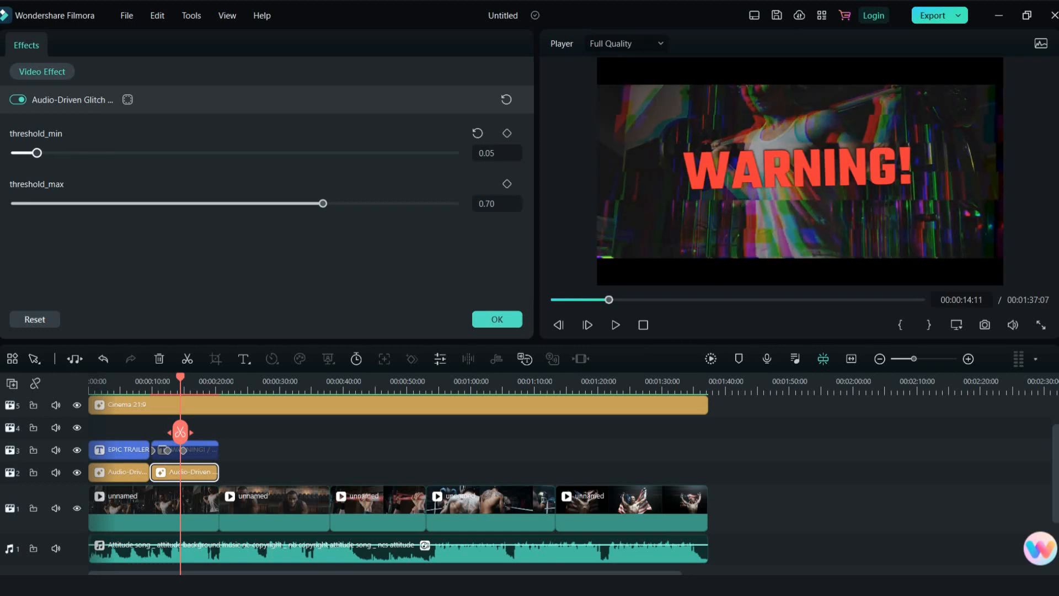
{"action": "left_click", "coordinate": [189, 48]}
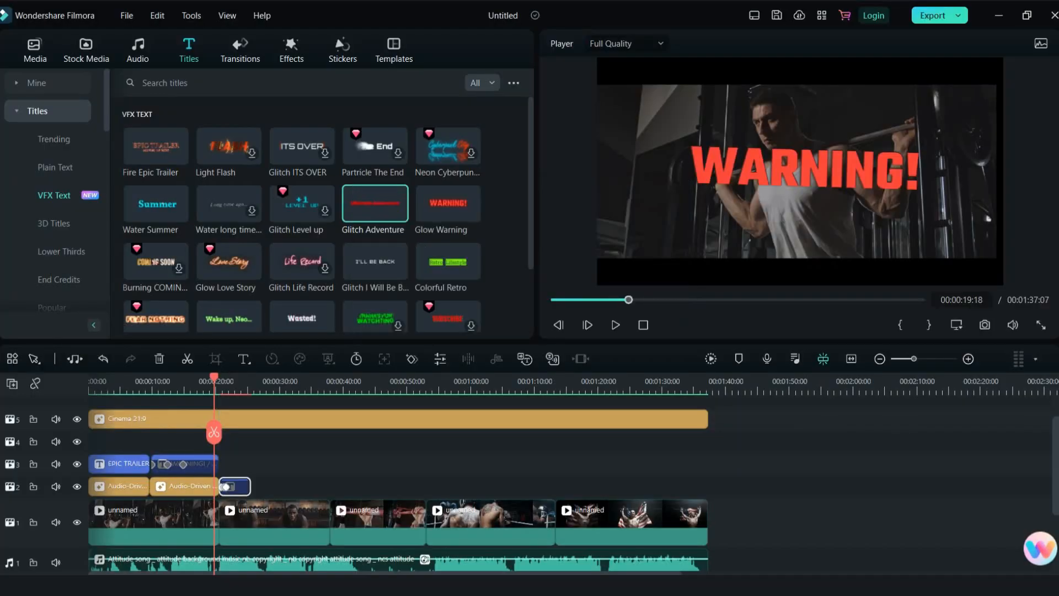
Place Glitch Adventure after WARNING! on track 3 with an audio-driven effect below it
{"action": "left_click_drag", "start_coordinate": [235, 486], "coordinate": [254, 485]}
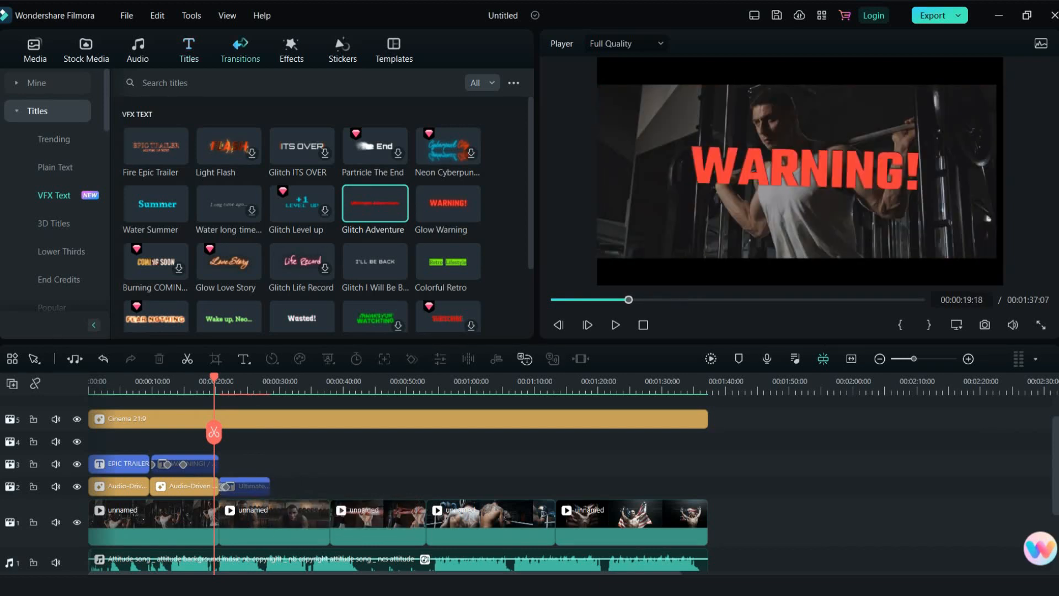
{"action": "left_click", "coordinate": [291, 49]}
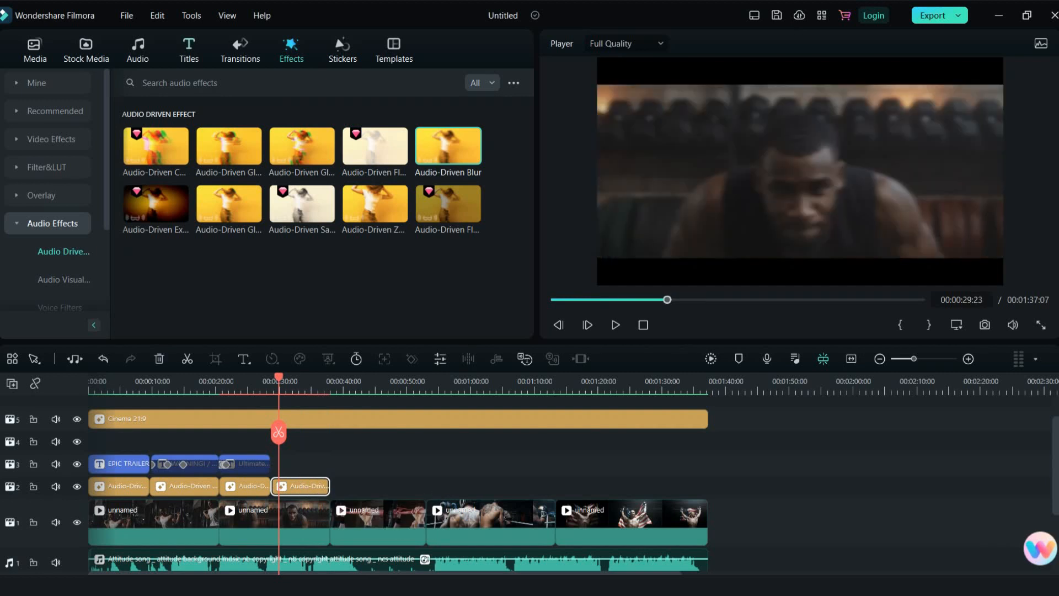
{"action": "left_click", "coordinate": [188, 50]}
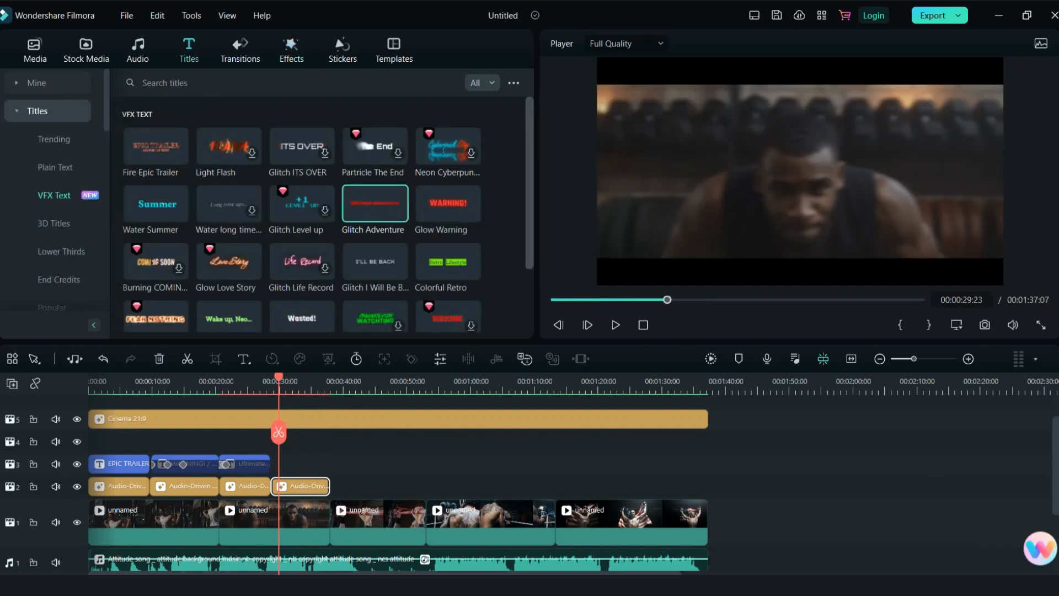
{"action": "scroll", "scroll_direction": "down", "scroll_amount": 3}
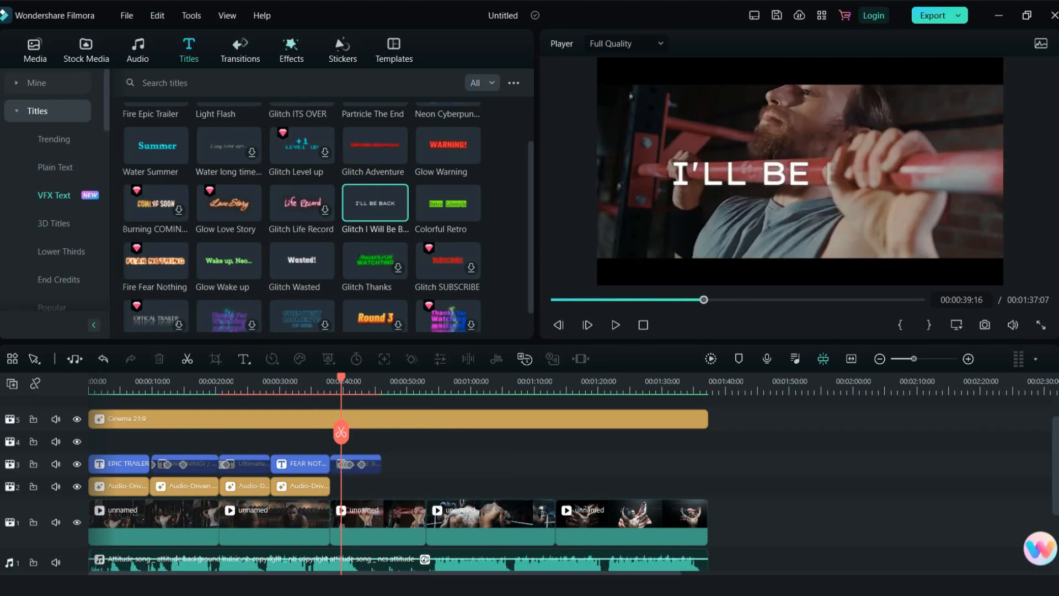
Add FEAR NOTHING and I'LL BE BACK titles with Audio-Driven Blur and preview the montage
{"action": "left_click", "coordinate": [291, 49]}
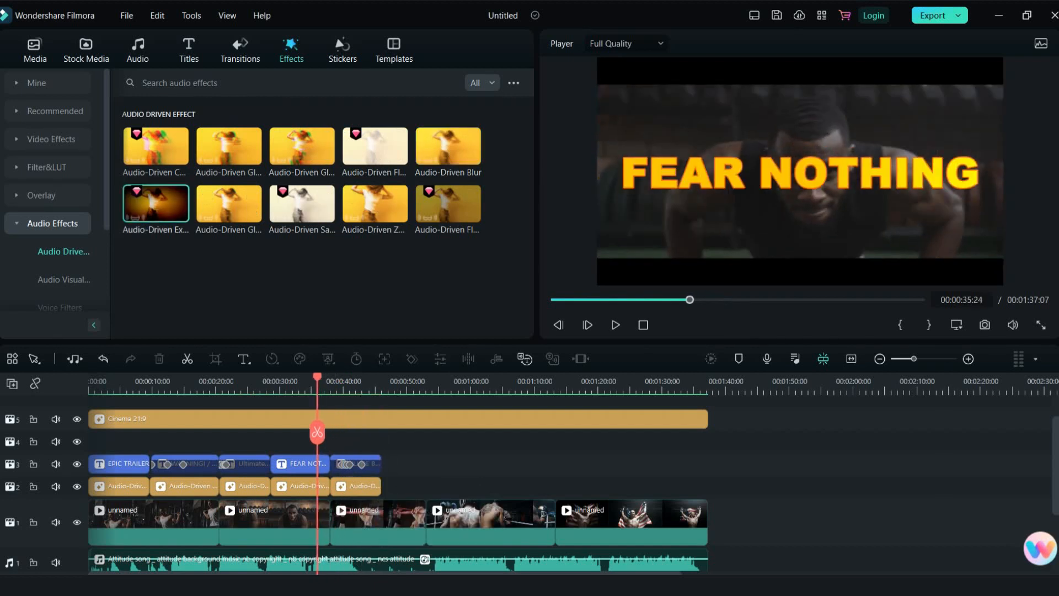
{"action": "left_click", "coordinate": [615, 324]}
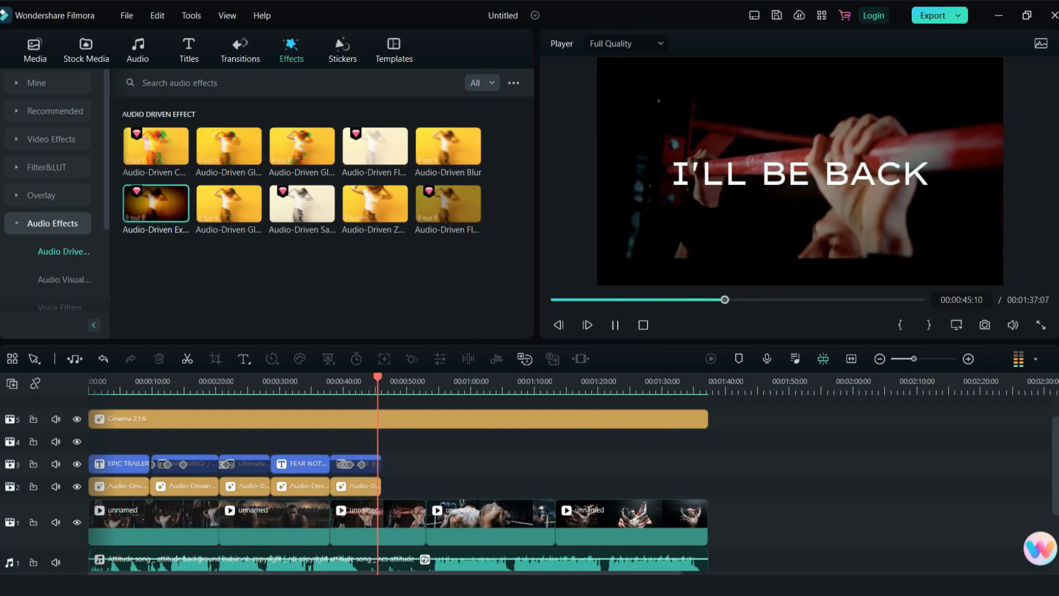
{"action": "left_click", "coordinate": [187, 49]}
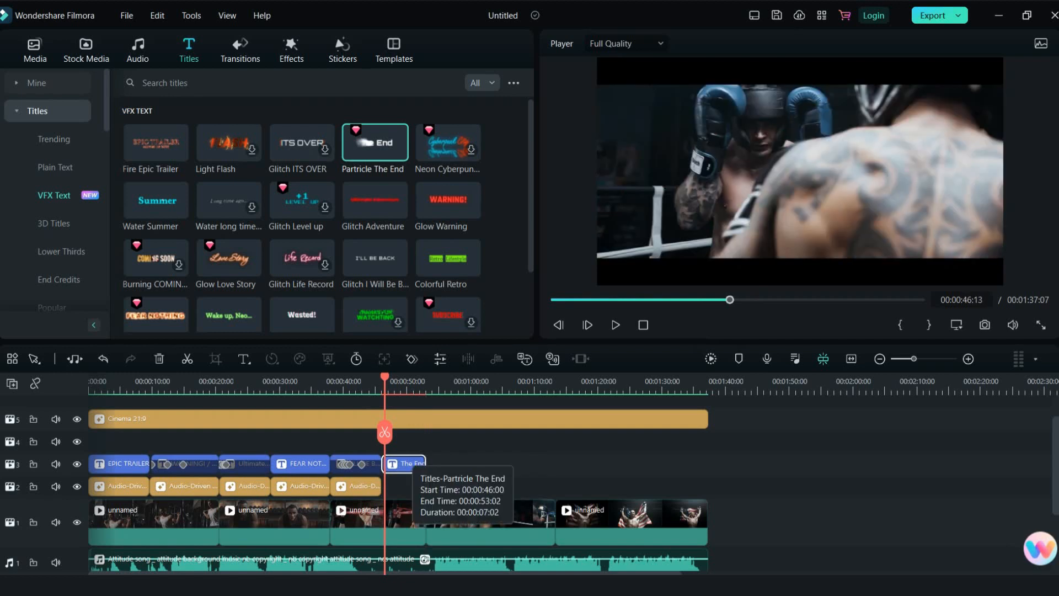
Edit the Particle The End title to read HARD WORK / Hard and preview it
{"action": "double_click", "coordinate": [404, 464]}
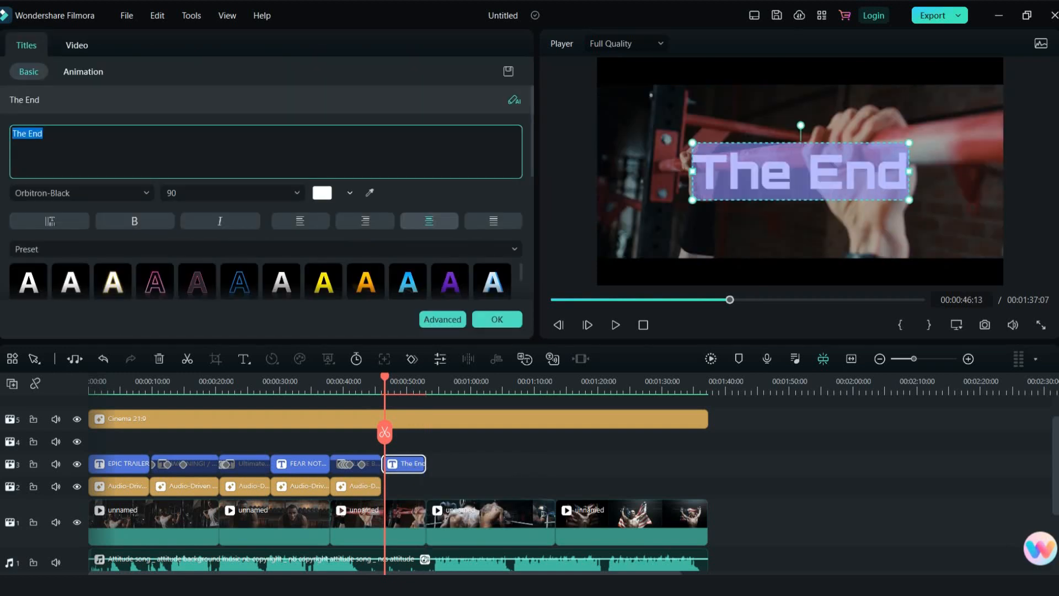
{"action": "type", "text": "HARD WORK"}
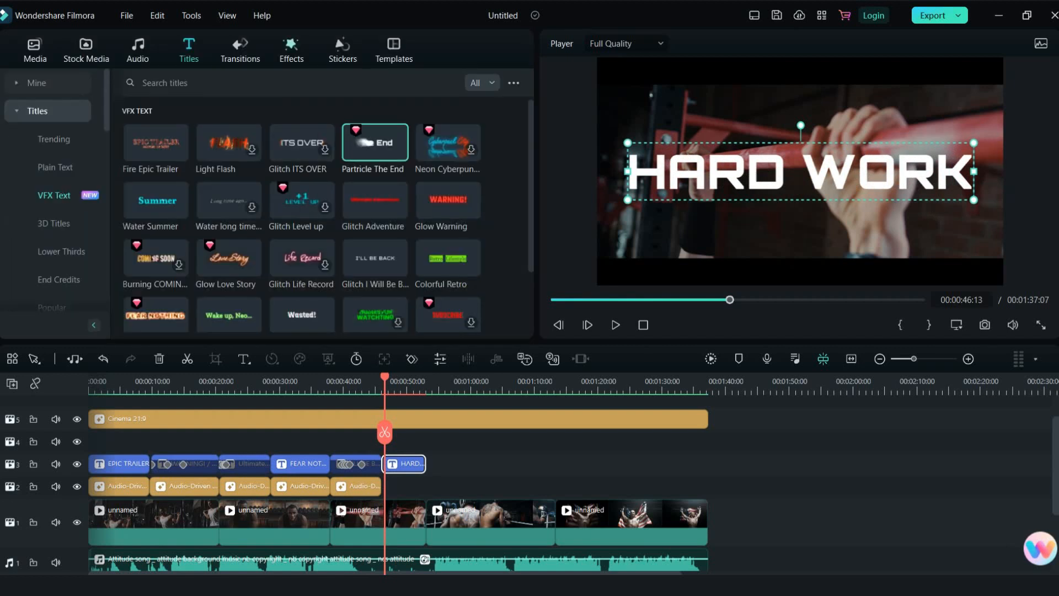
{"action": "left_click", "coordinate": [290, 50]}
{"action": "type", "text": "N"}
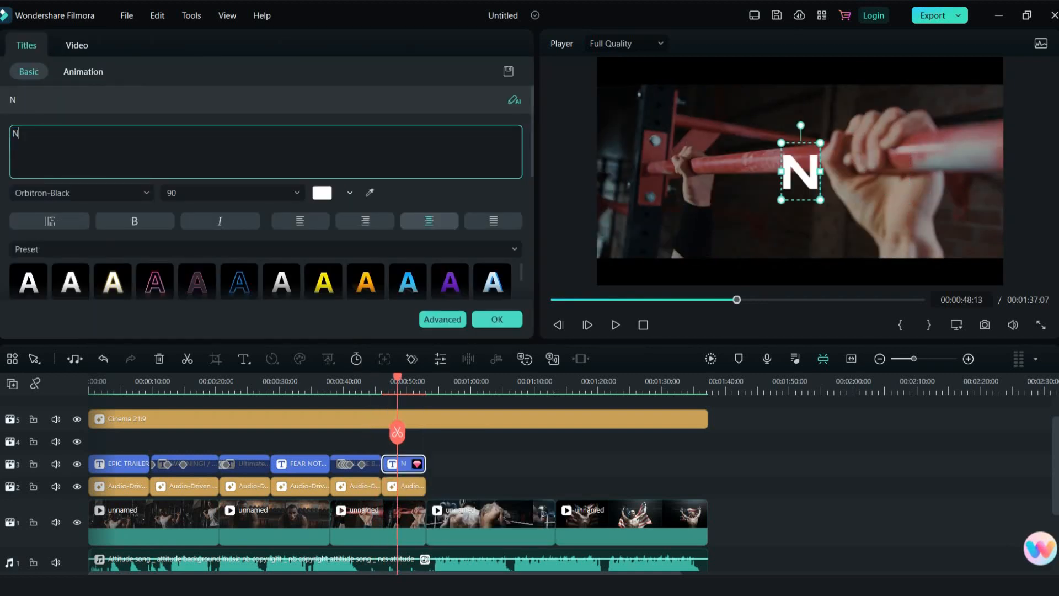
{"action": "type", "text": "Hard"}
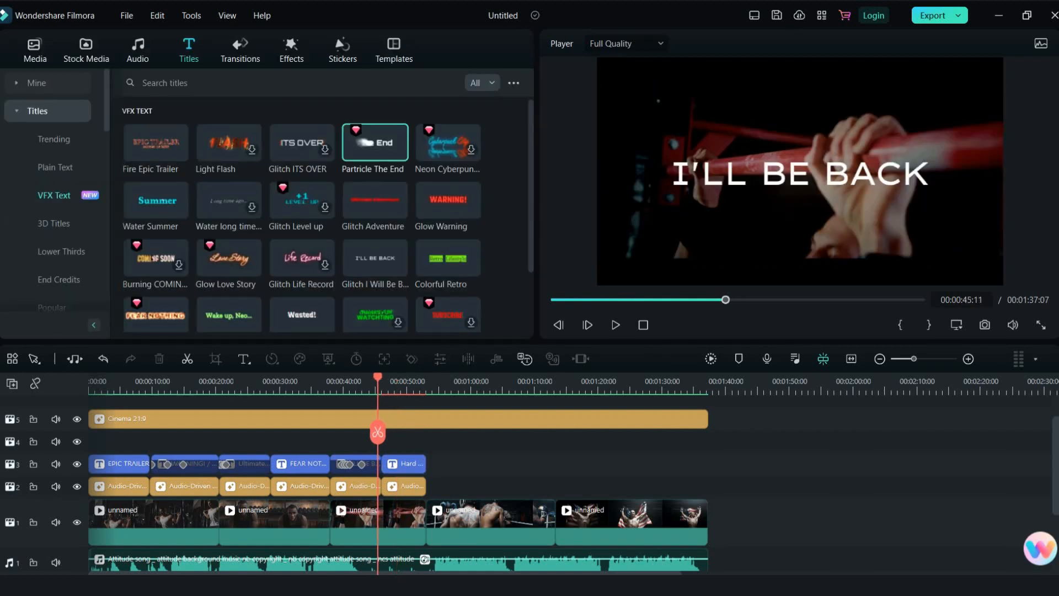
{"action": "left_click", "coordinate": [615, 325]}
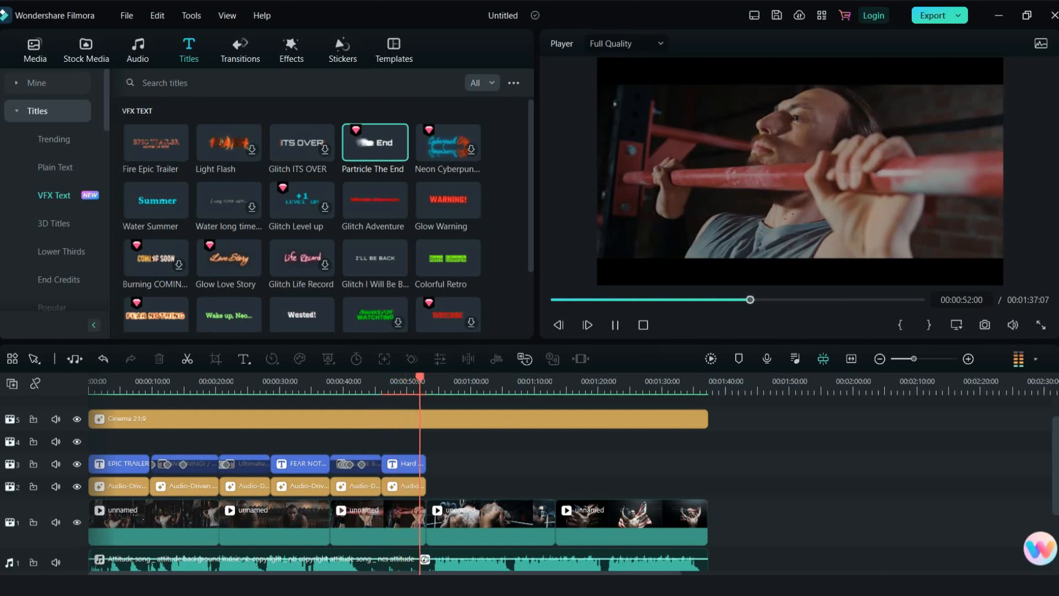
Add an Audio-Driven effect on track 2 after the Hard title
{"action": "left_click", "coordinate": [290, 49]}
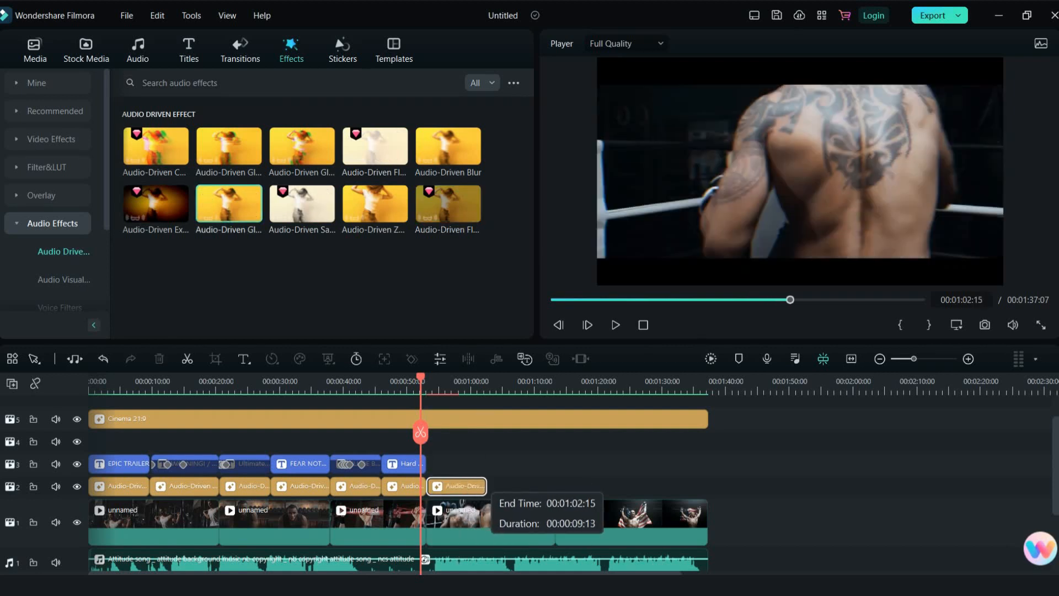
{"action": "left_click", "coordinate": [188, 49]}
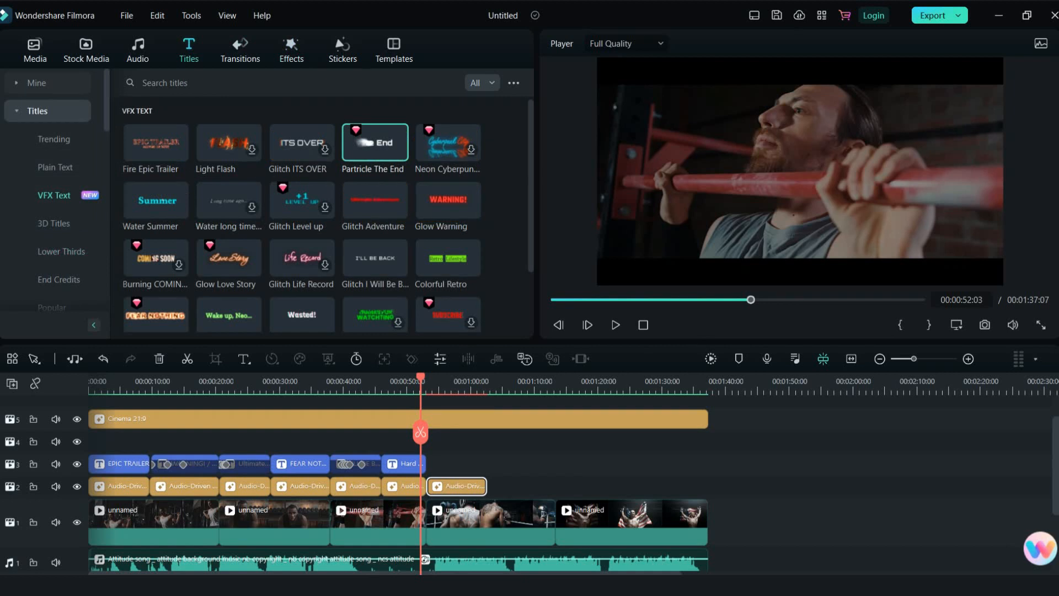
{"action": "scroll", "scroll_direction": "down", "scroll_amount": 3}
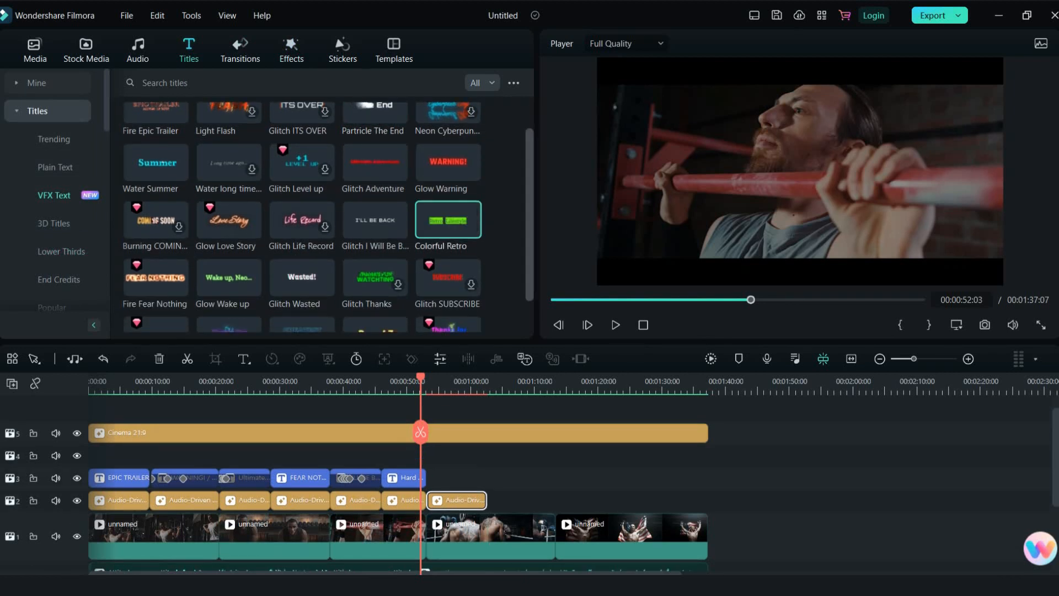
{"action": "scroll", "scroll_direction": "down", "scroll_amount": 3}
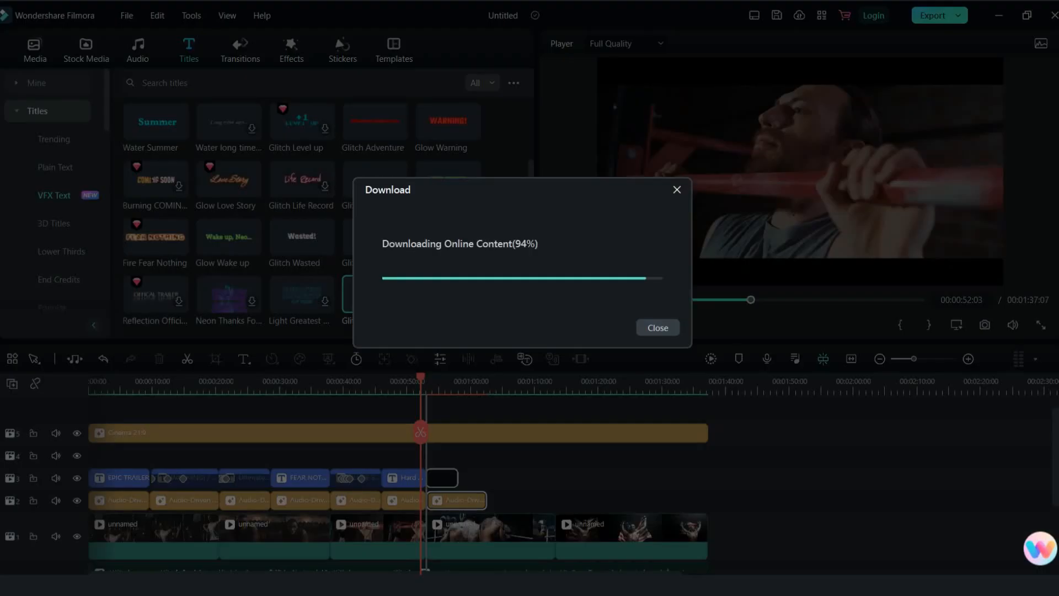
Add the Glitch ROUND 3 title, stretch it to 01:02:15 and preview it
{"action": "left_click", "coordinate": [655, 327]}
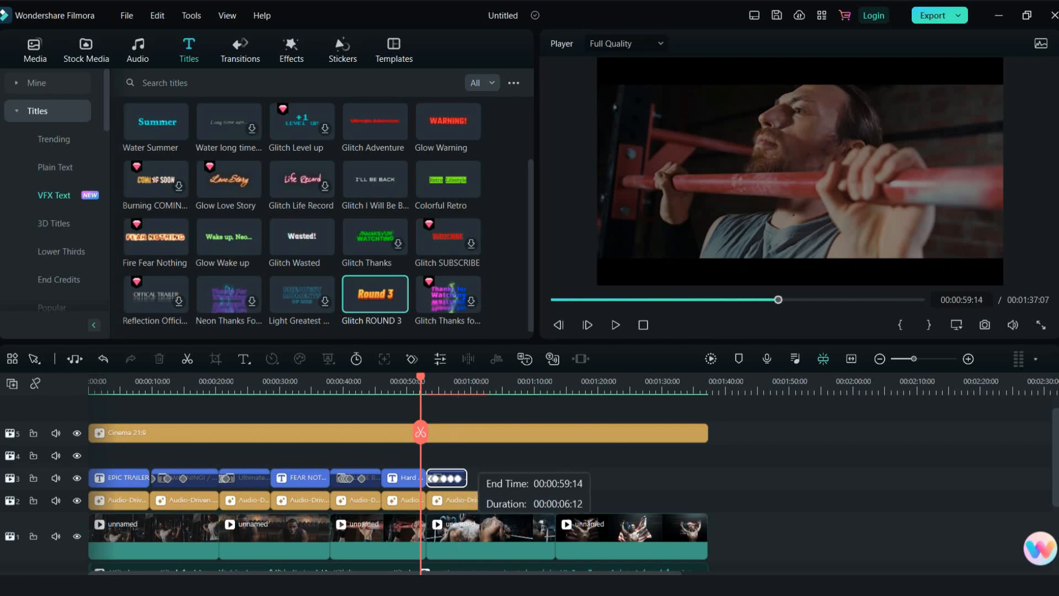
{"action": "left_click_drag", "start_coordinate": [466, 478], "coordinate": [484, 478]}
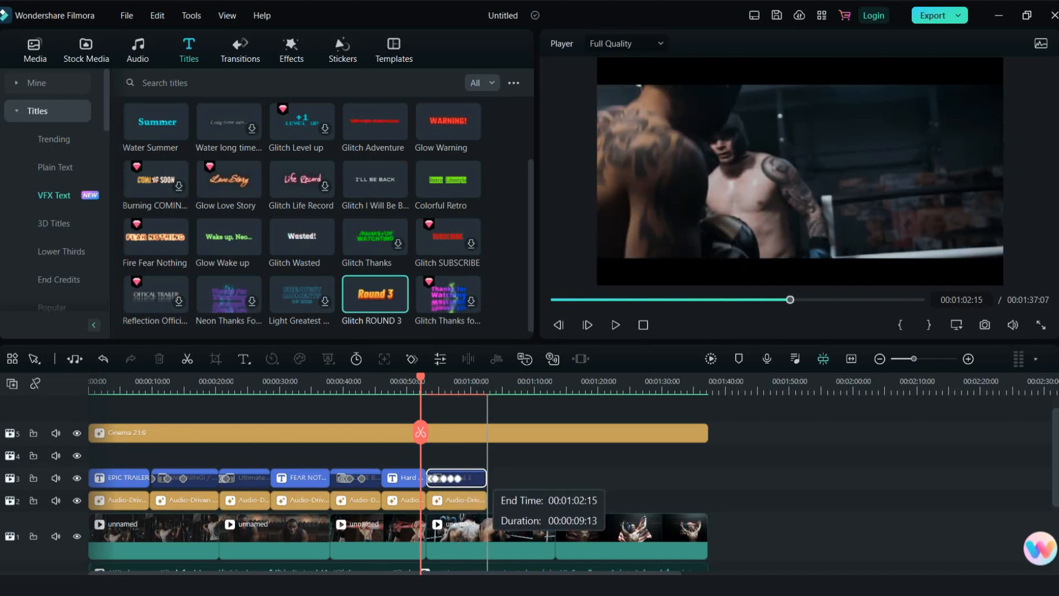
{"action": "left_click", "coordinate": [615, 324]}
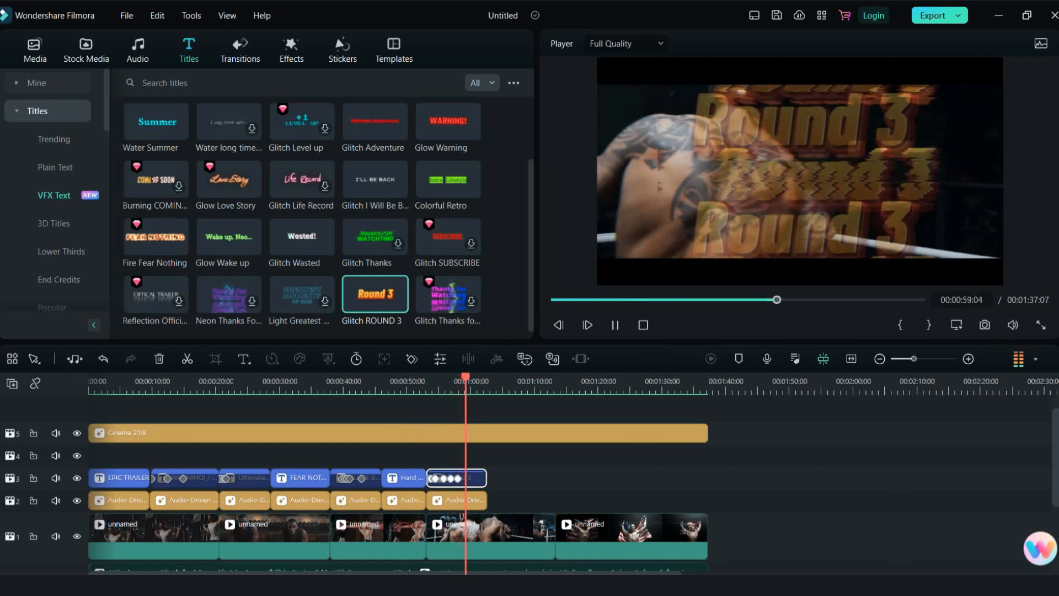
{"action": "left_click", "coordinate": [614, 325]}
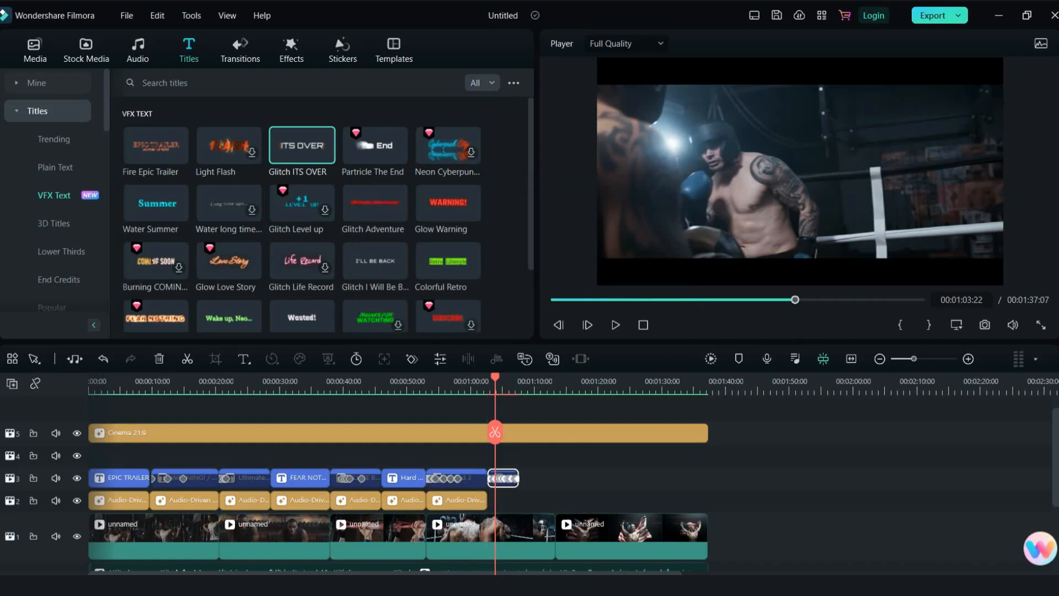
Extend the Glitch ITS OVER title to 01:13:07 with Audio-Driven Saturation Change beneath it
{"action": "left_click_drag", "start_coordinate": [501, 478], "coordinate": [554, 478]}
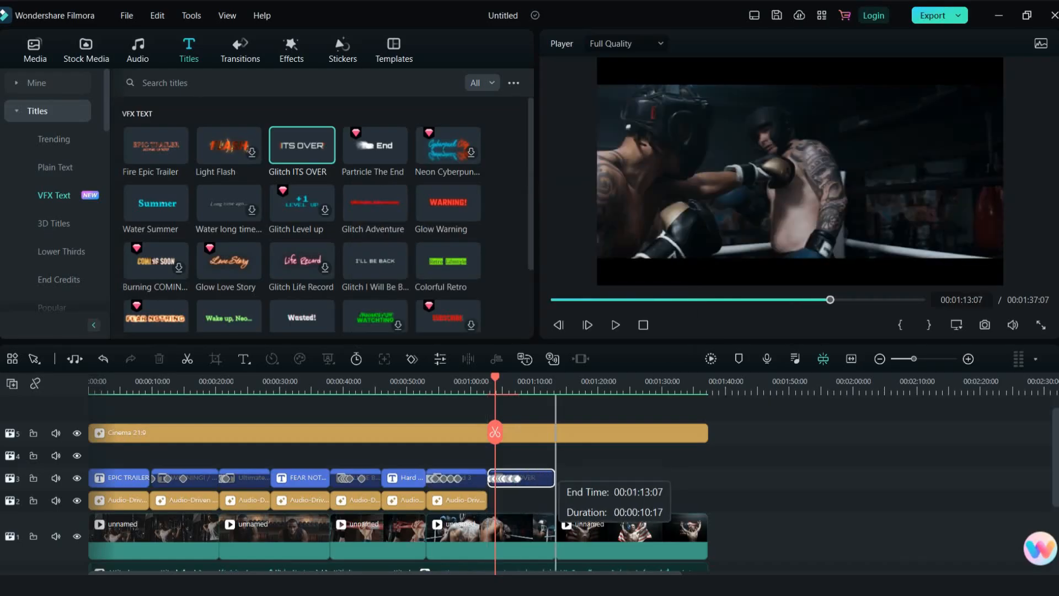
{"action": "left_click", "coordinate": [290, 50]}
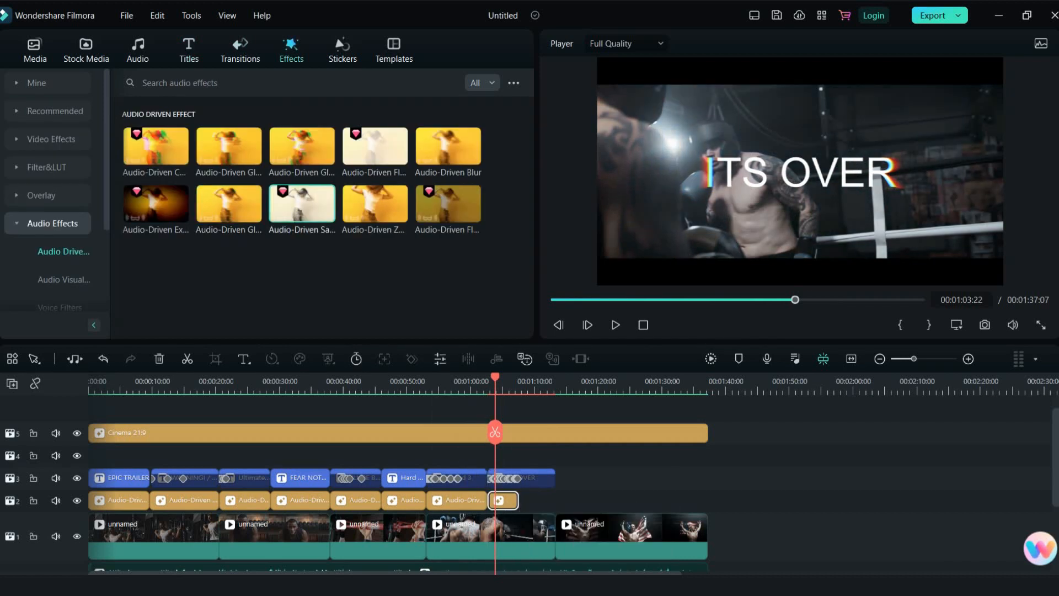
{"action": "left_click", "coordinate": [189, 50]}
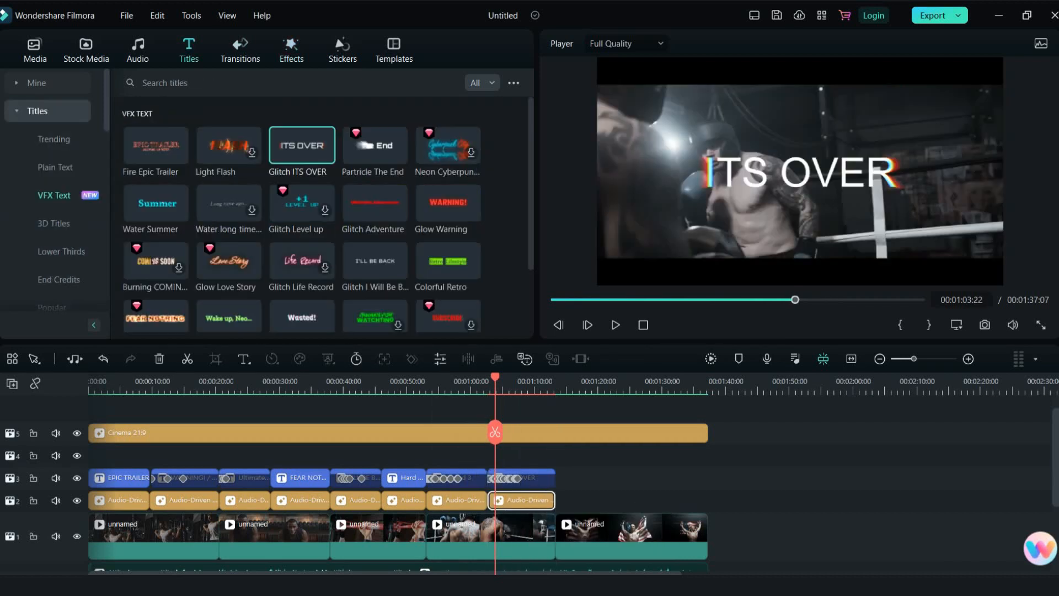
Add the Light Greatest Moments of 2023 title with Audio-Driven Flash White and play back
{"action": "scroll", "scroll_direction": "down", "scroll_amount": 3}
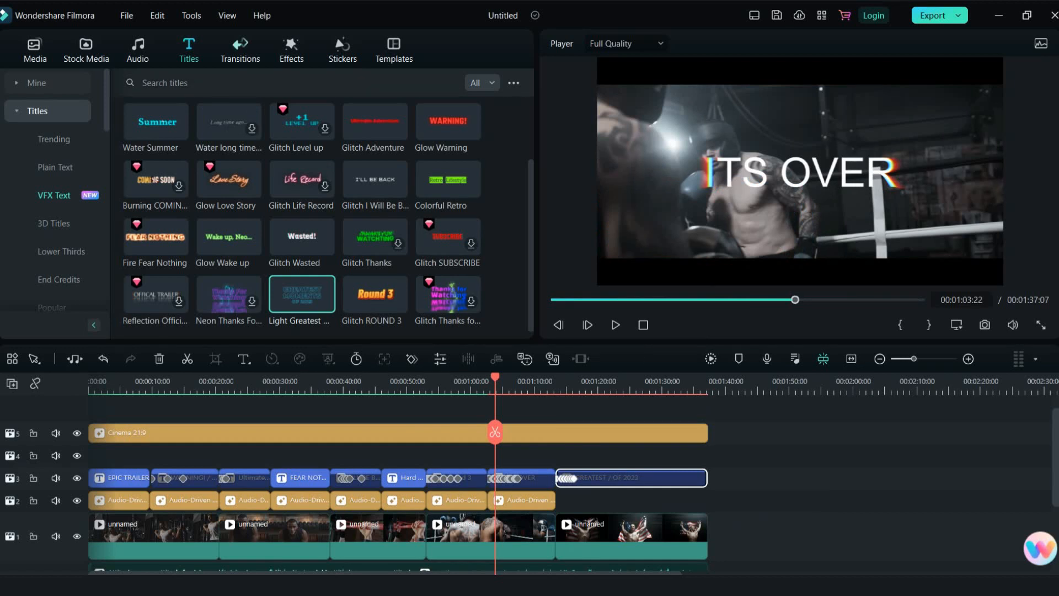
{"action": "left_click", "coordinate": [290, 49]}
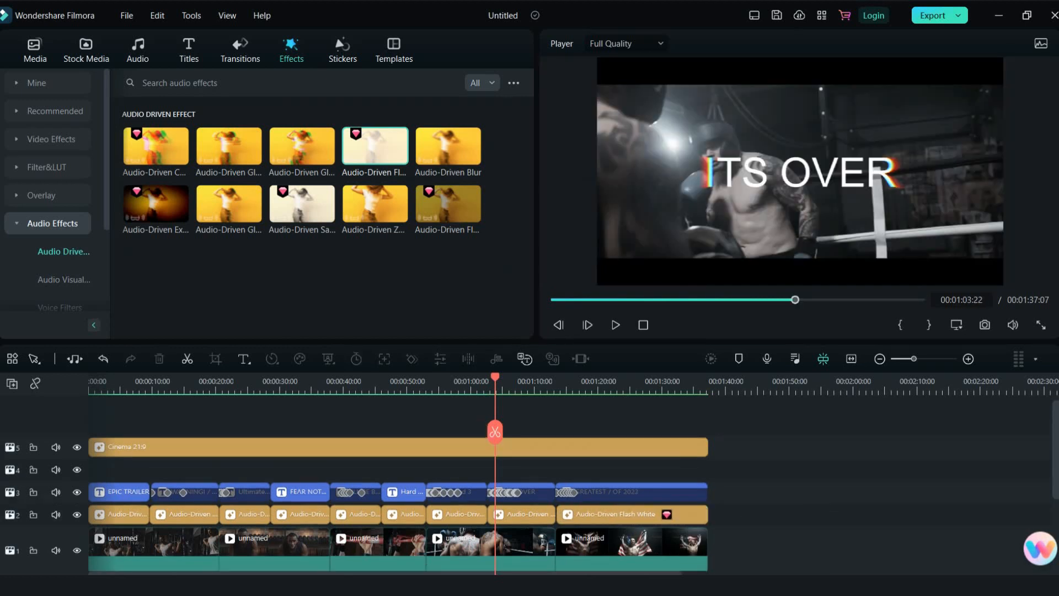
{"action": "left_click", "coordinate": [615, 325]}
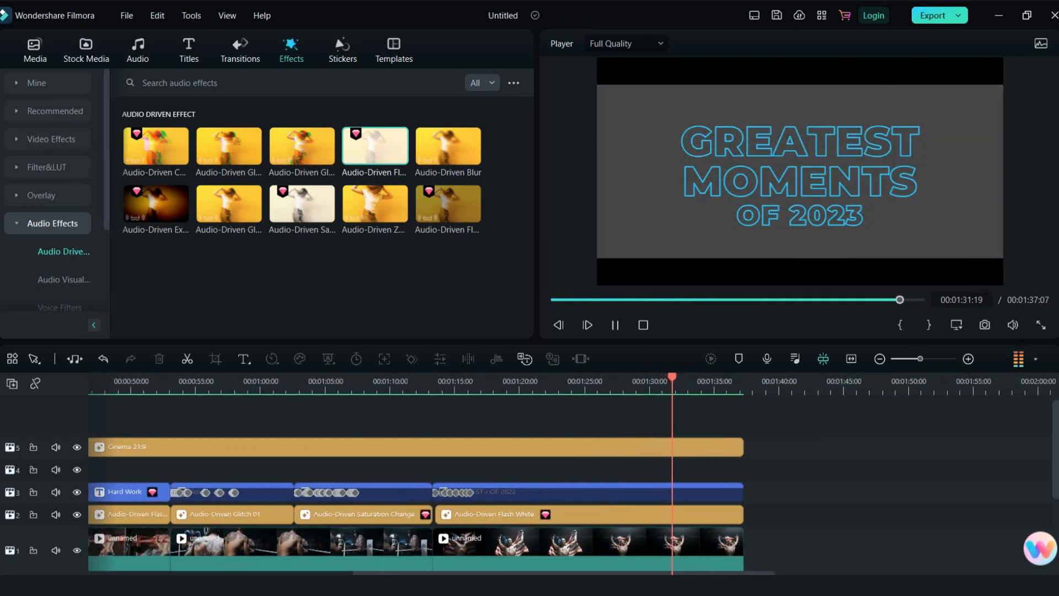
{"action": "left_click", "coordinate": [363, 492]}
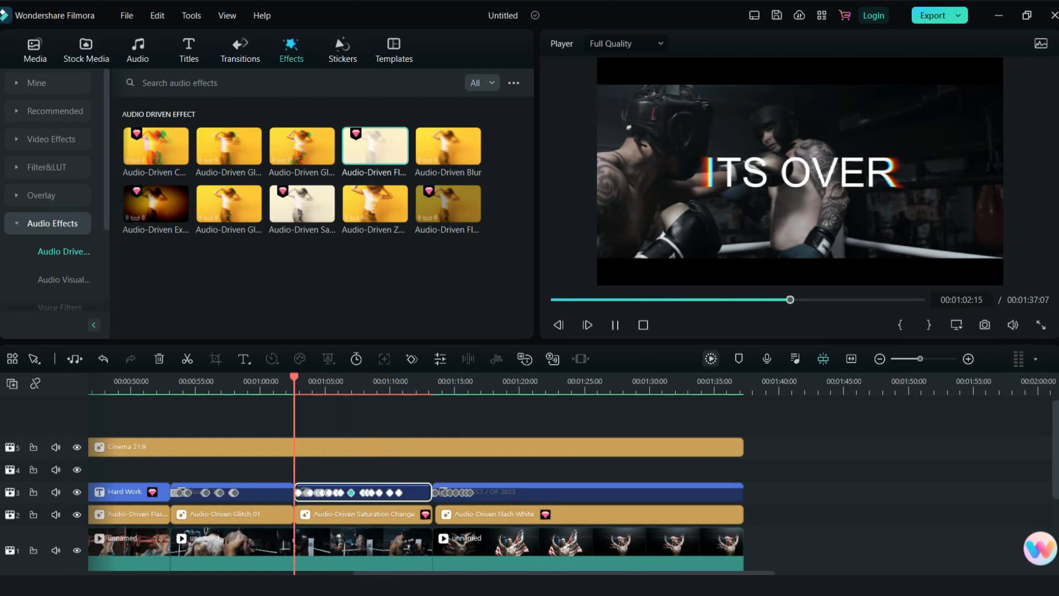
{"action": "left_click", "coordinate": [614, 325]}
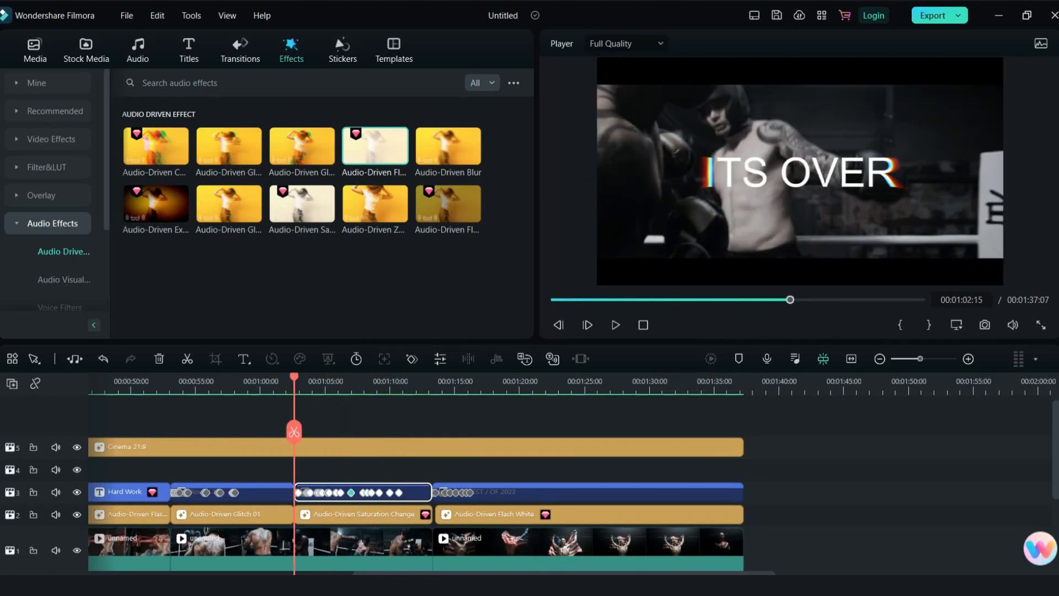
{"action": "left_click", "coordinate": [615, 325]}
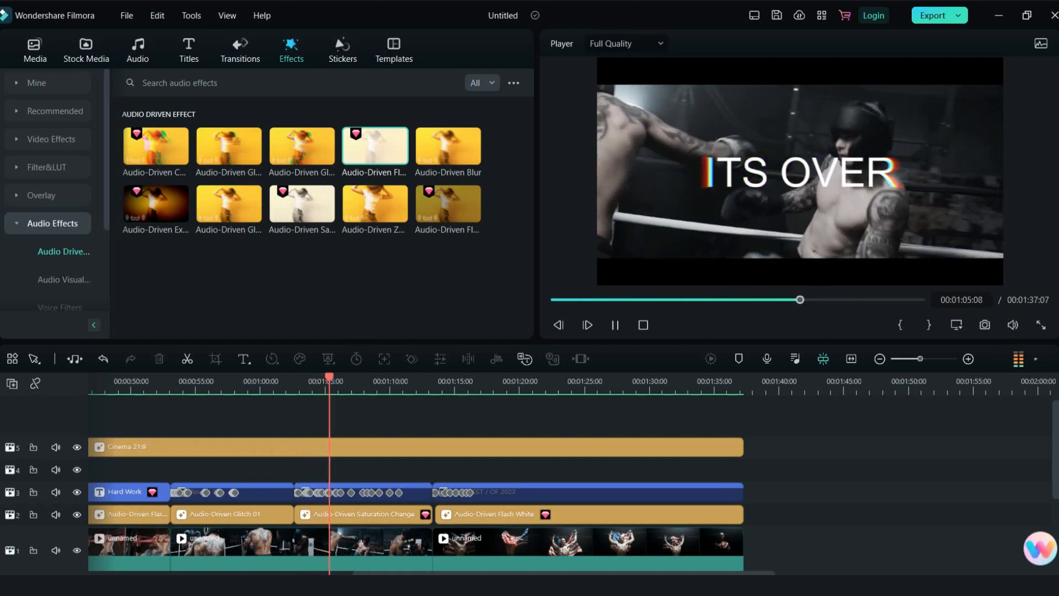